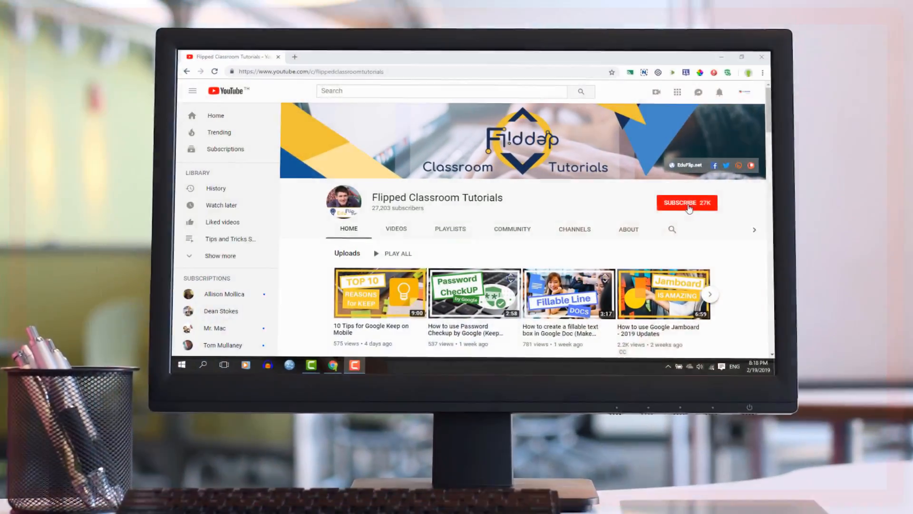
# - Search the Admin console for 'mail' to list Gmail-related settings
pyautogui.click(687, 202)
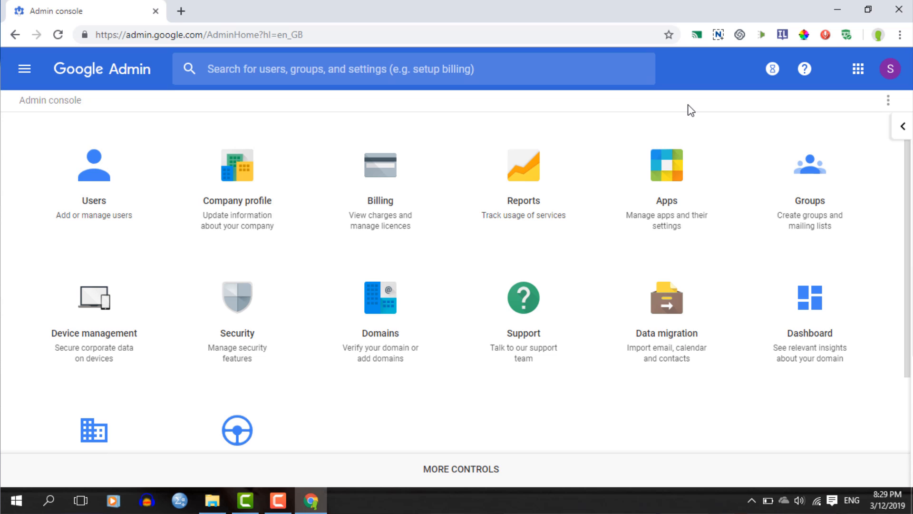
pyautogui.moveTo(683, 210)
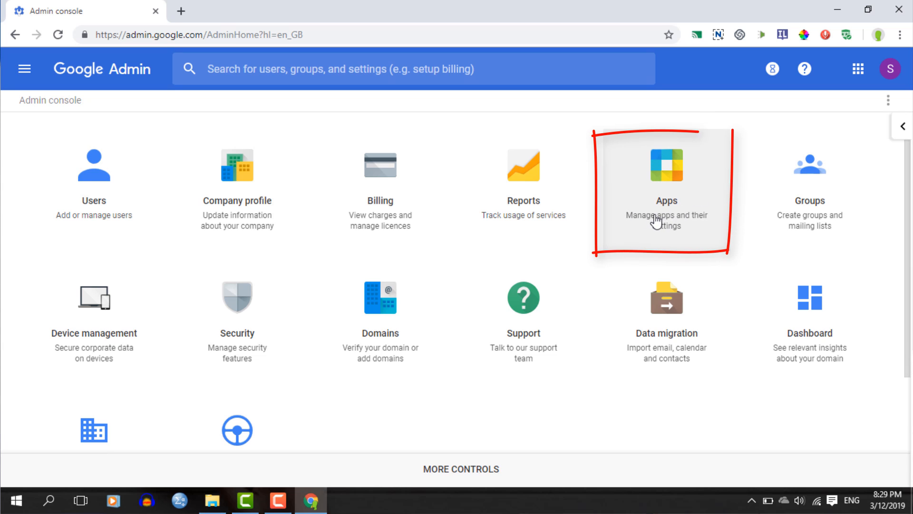
pyautogui.moveTo(506, 69)
pyautogui.write('G')
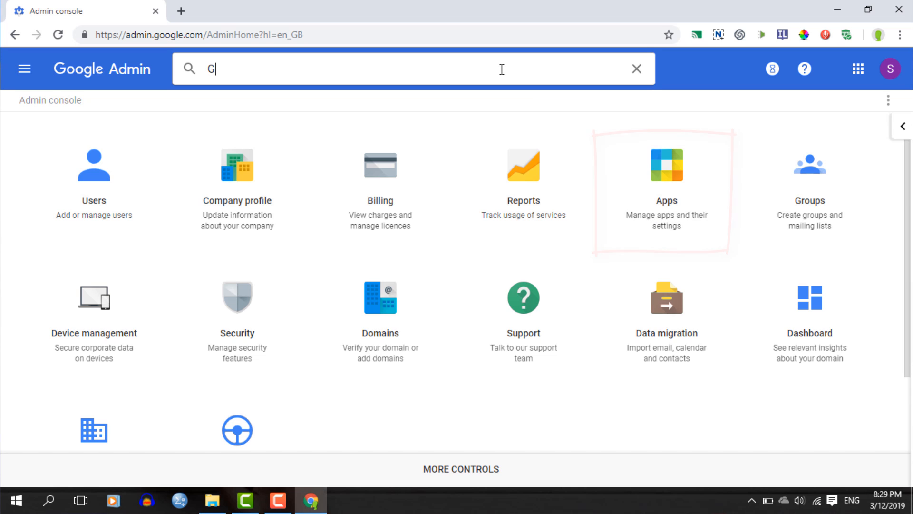
pyautogui.write('mail')
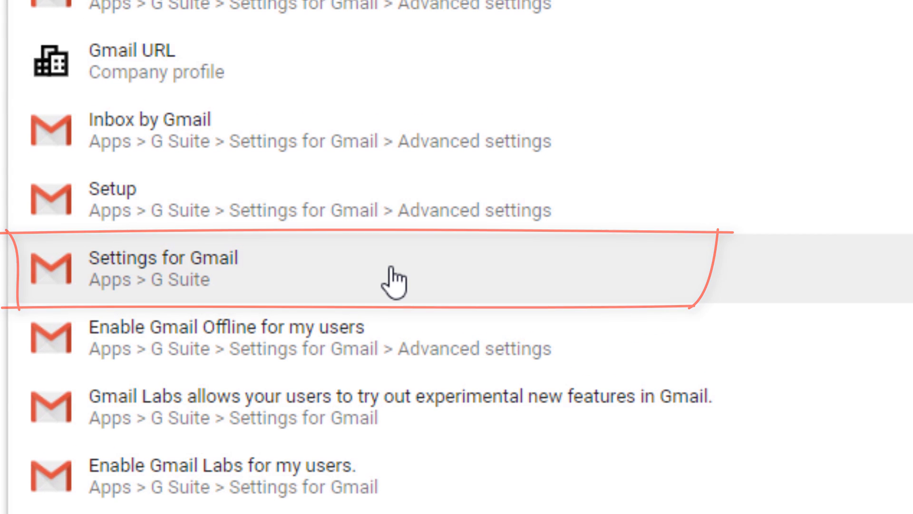
# - Open Settings for Gmail, go to User settings and scroll to confidential mode
pyautogui.click(163, 267)
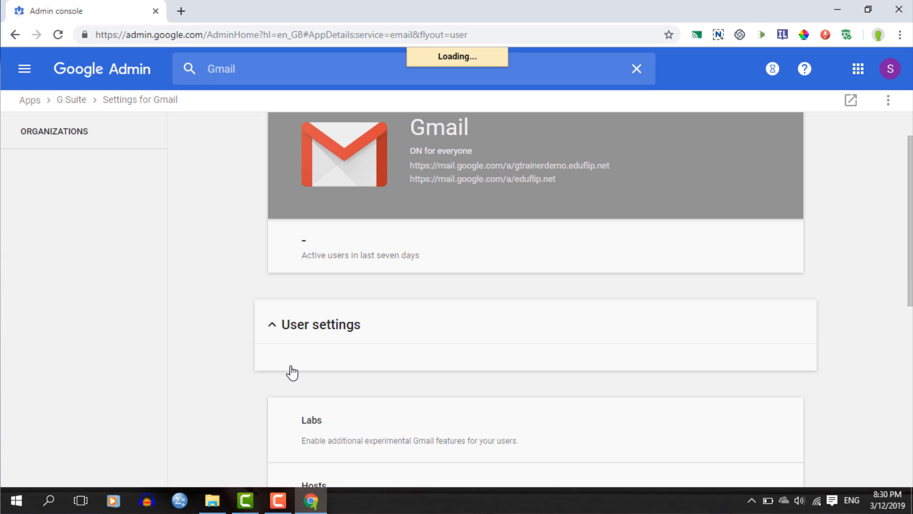
pyautogui.click(54, 131)
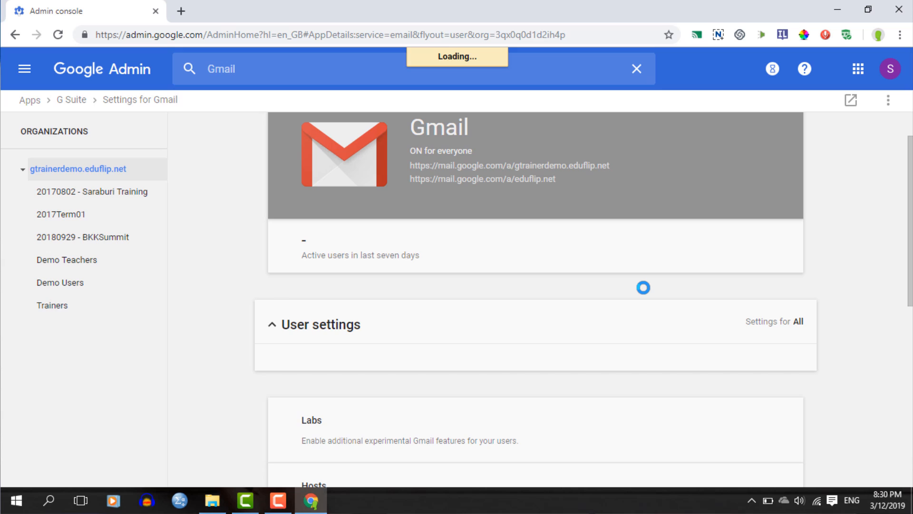
pyautogui.scroll(-3)
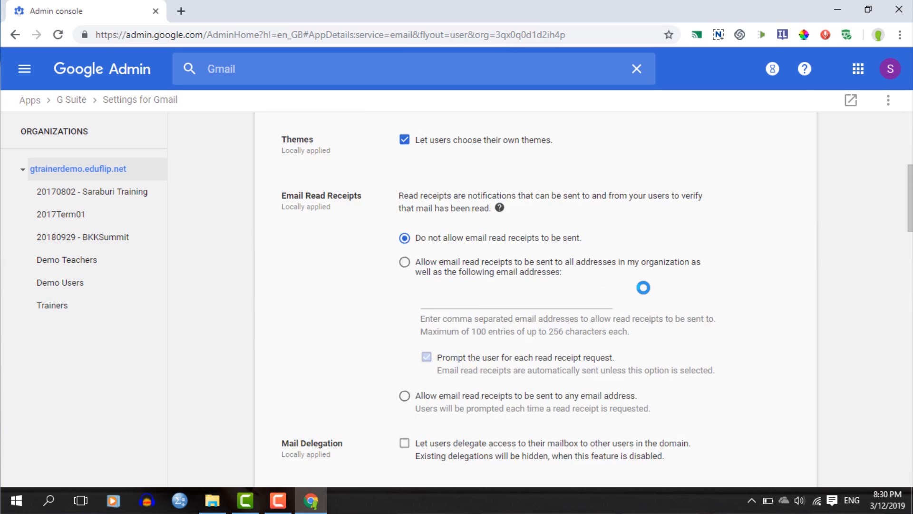
pyautogui.scroll(-3)
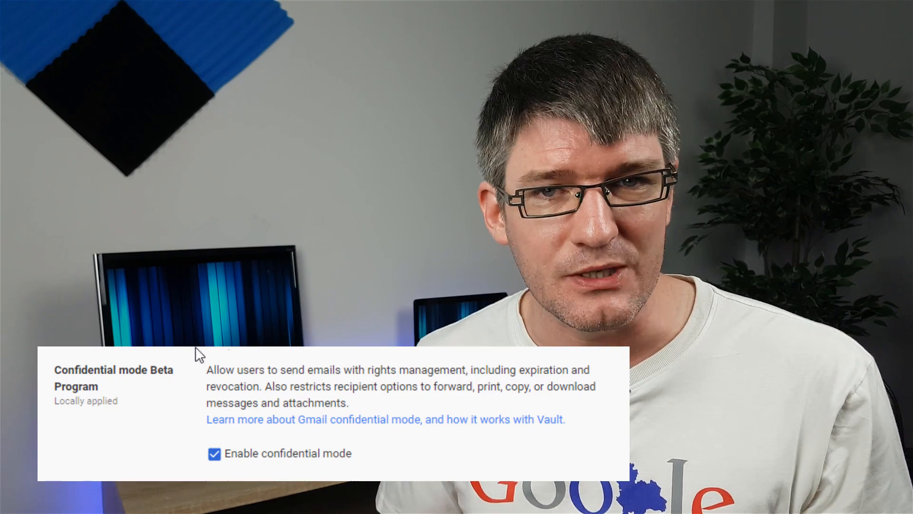
pyautogui.moveTo(335, 454)
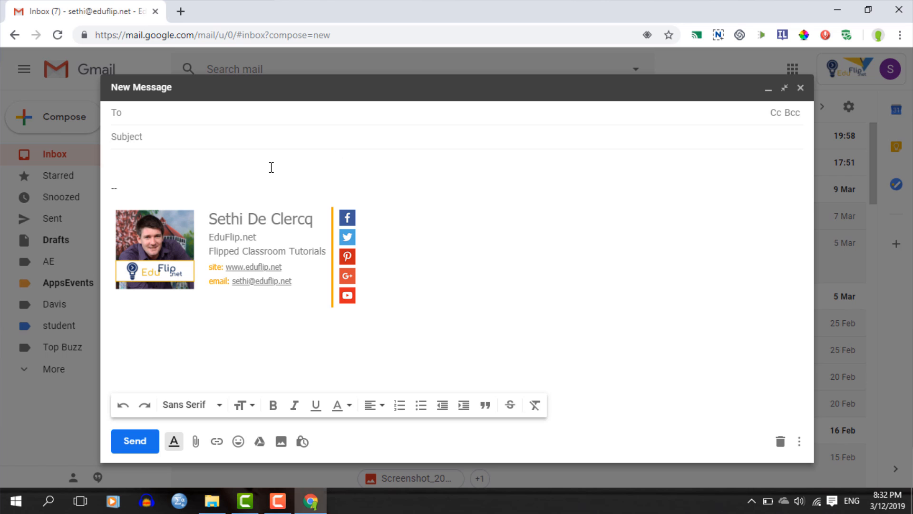
# - Type 'Here is my secret cod' into the new draft's body
pyautogui.write('Here')
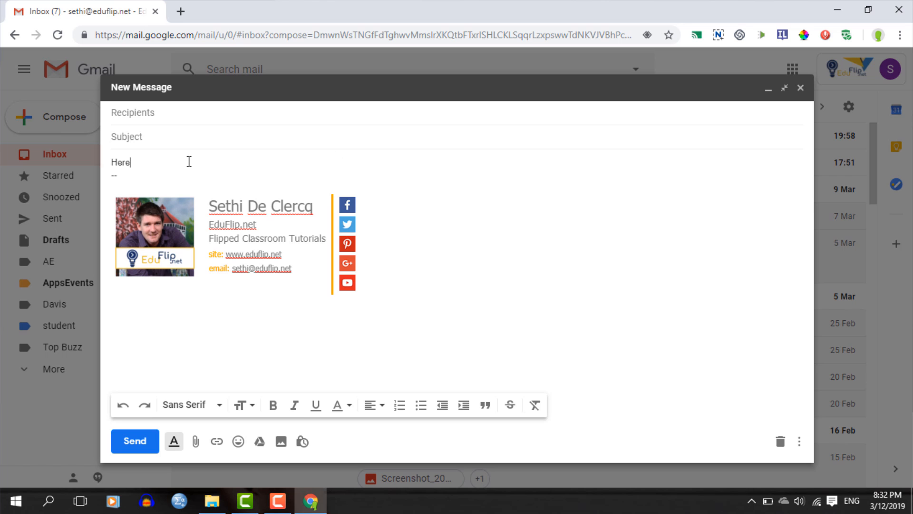
pyautogui.write('is my secret cod')
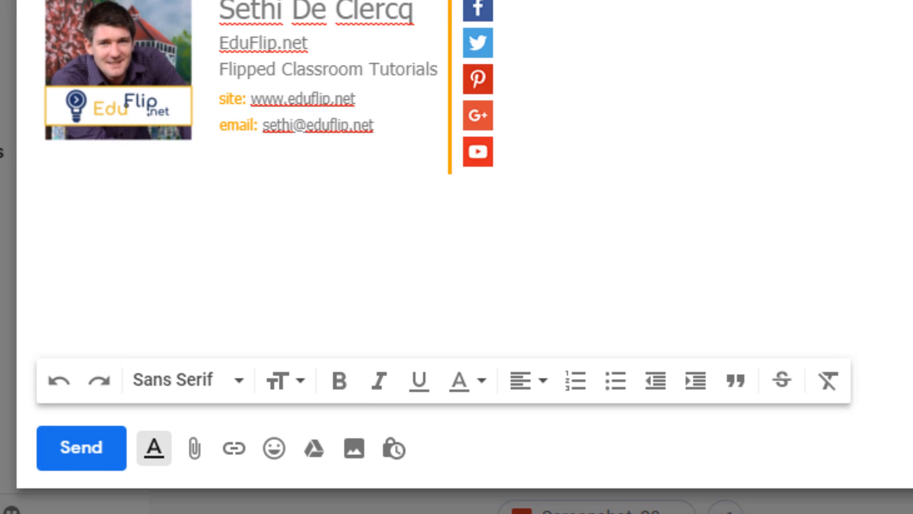
pyautogui.moveTo(394, 449)
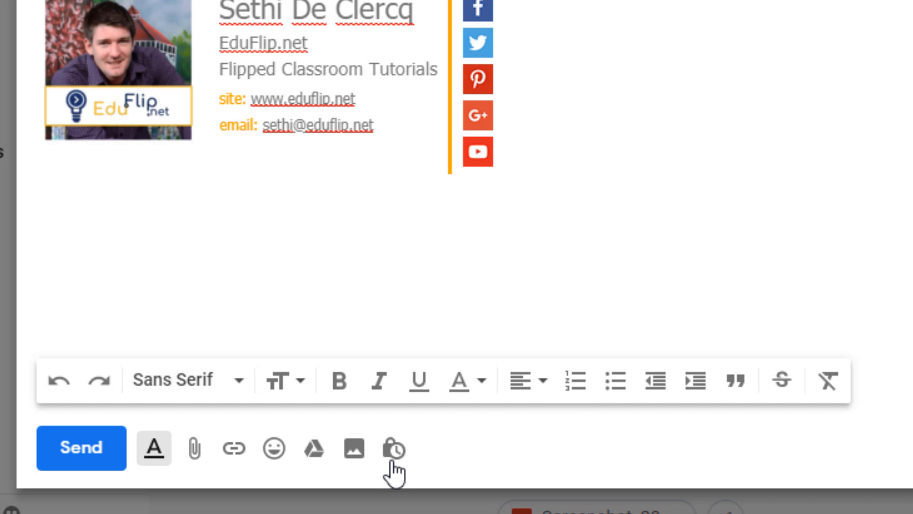
pyautogui.moveTo(394, 448)
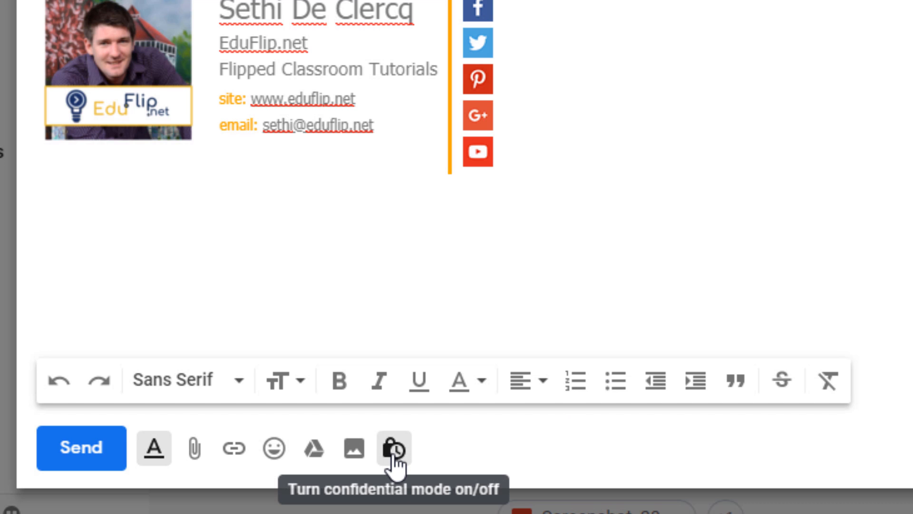
# - Turn on confidential mode for the draft with 'Expires in 1 day' expiry
pyautogui.click(394, 449)
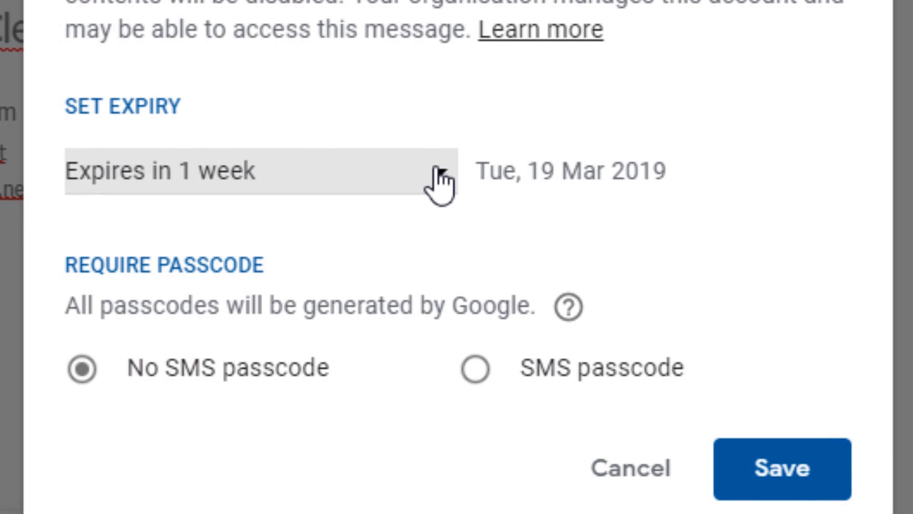
pyautogui.click(251, 171)
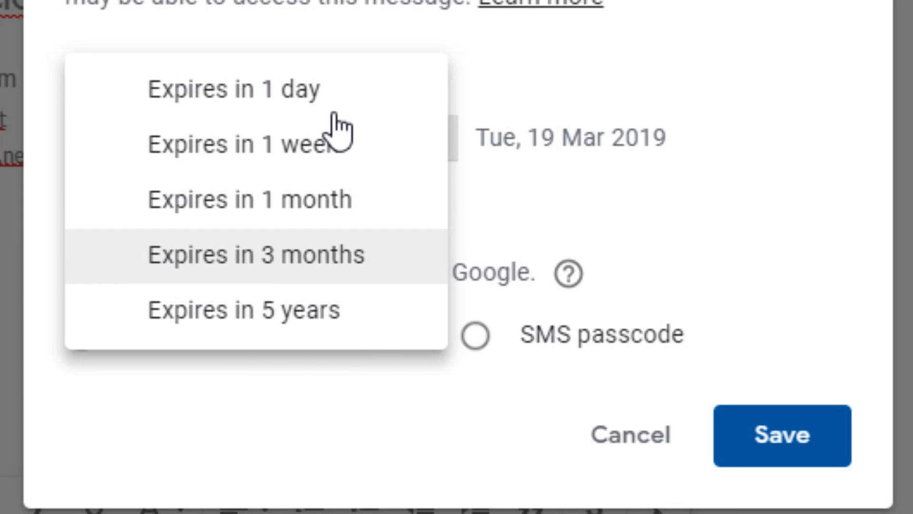
pyautogui.click(233, 89)
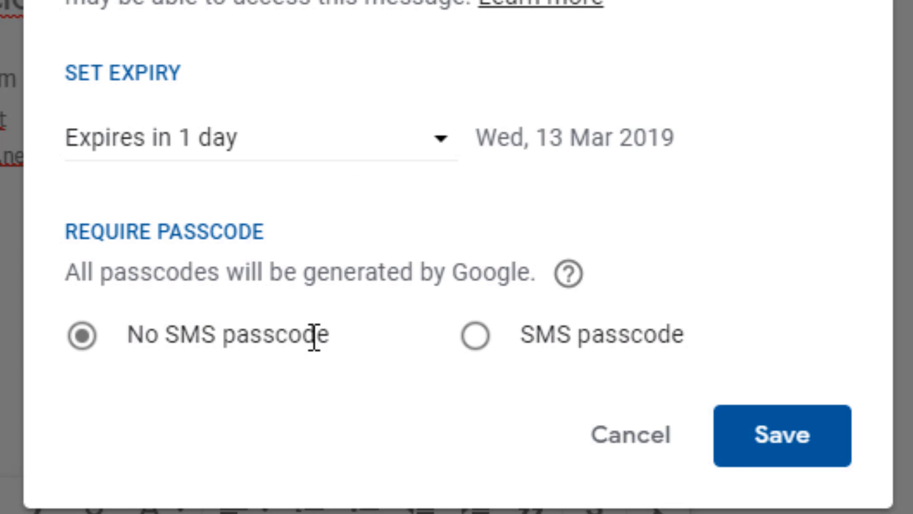